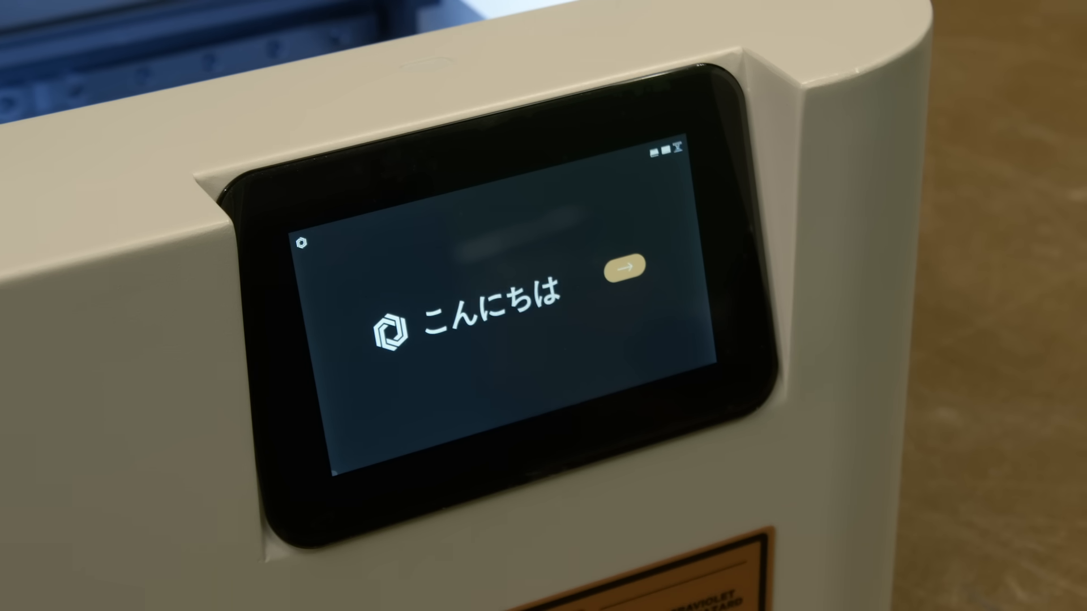
Step: Begin the Ador's first-time setup on the touchscreen with English as the machine language
left_click(629, 270)
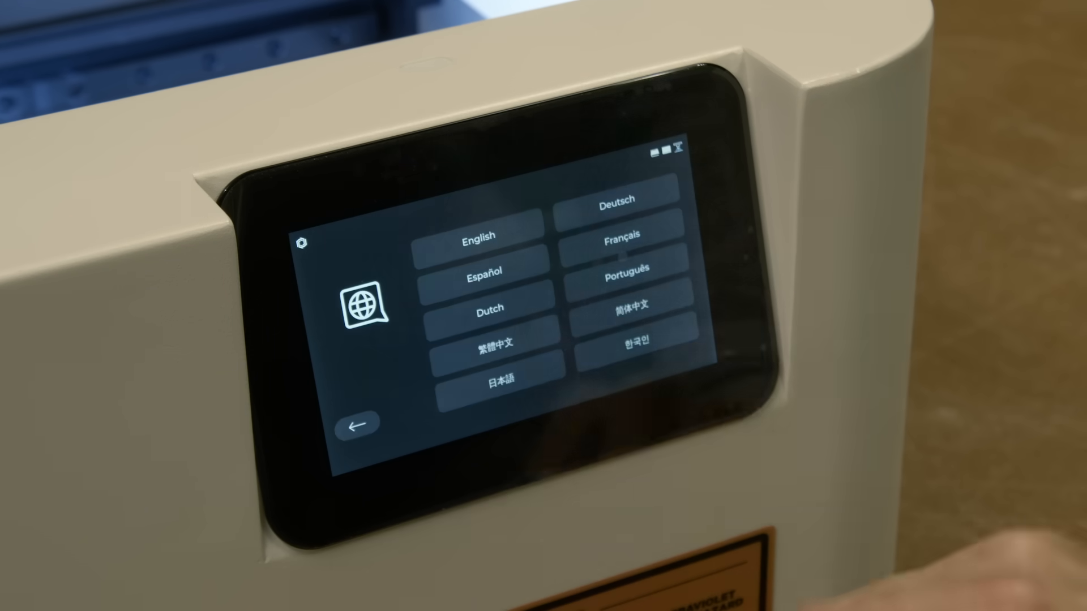
left_click(478, 235)
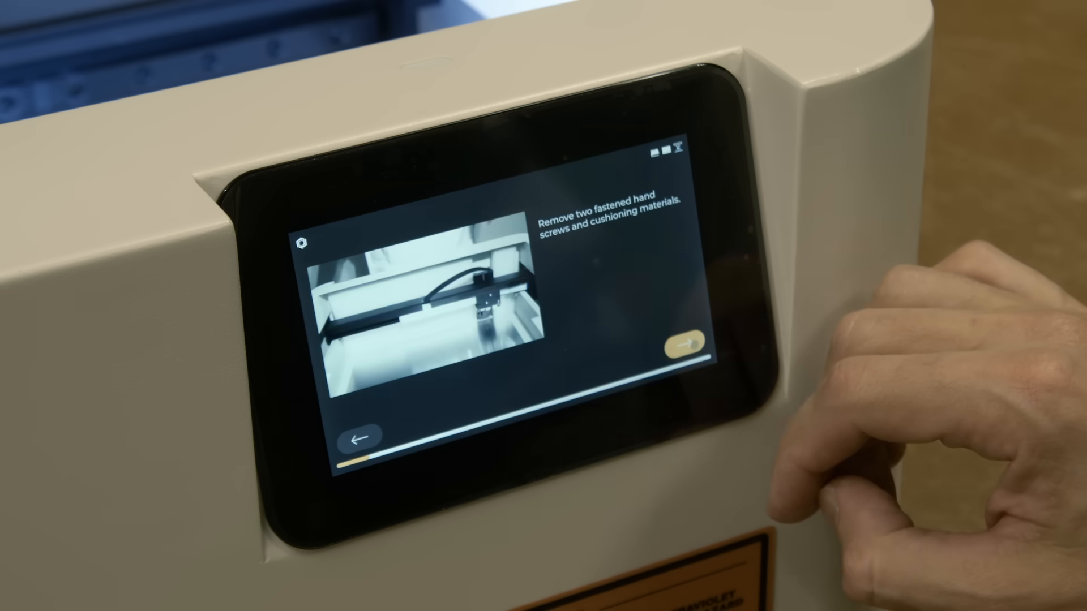
left_click(683, 348)
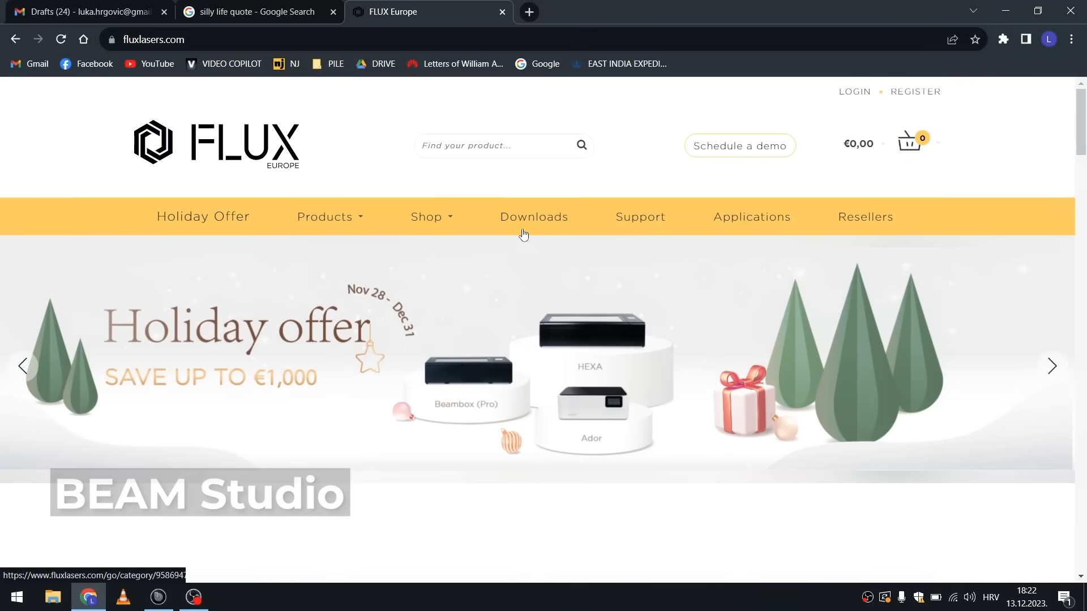
Step: Download the stable v2.1.5 Windows x64 Beam Studio installer from the fluxlasers.com Downloads page
left_click(533, 216)
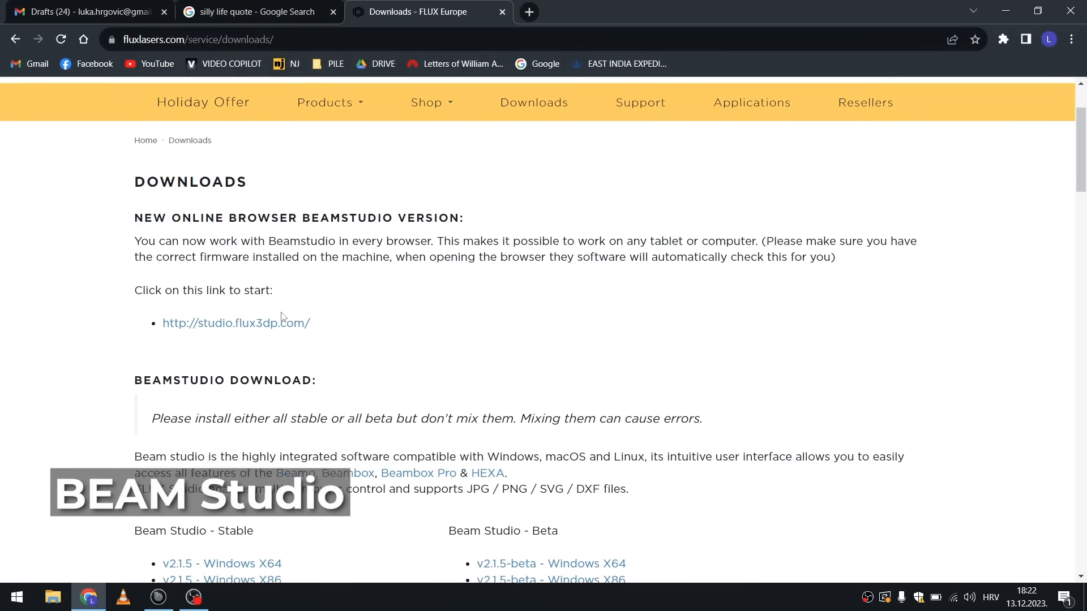
scroll("down", 3)
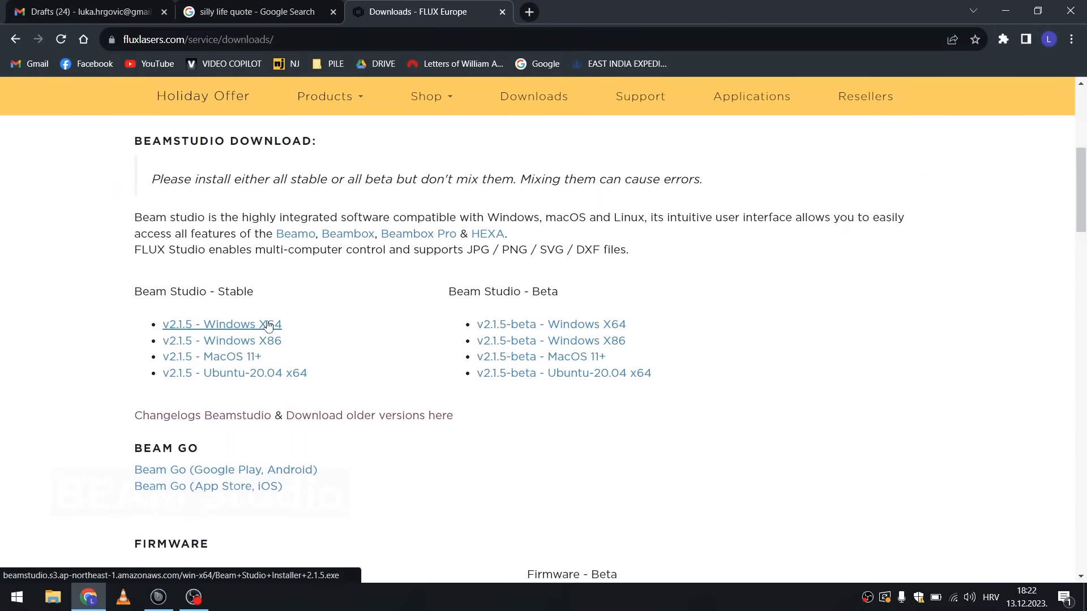
left_click(157, 596)
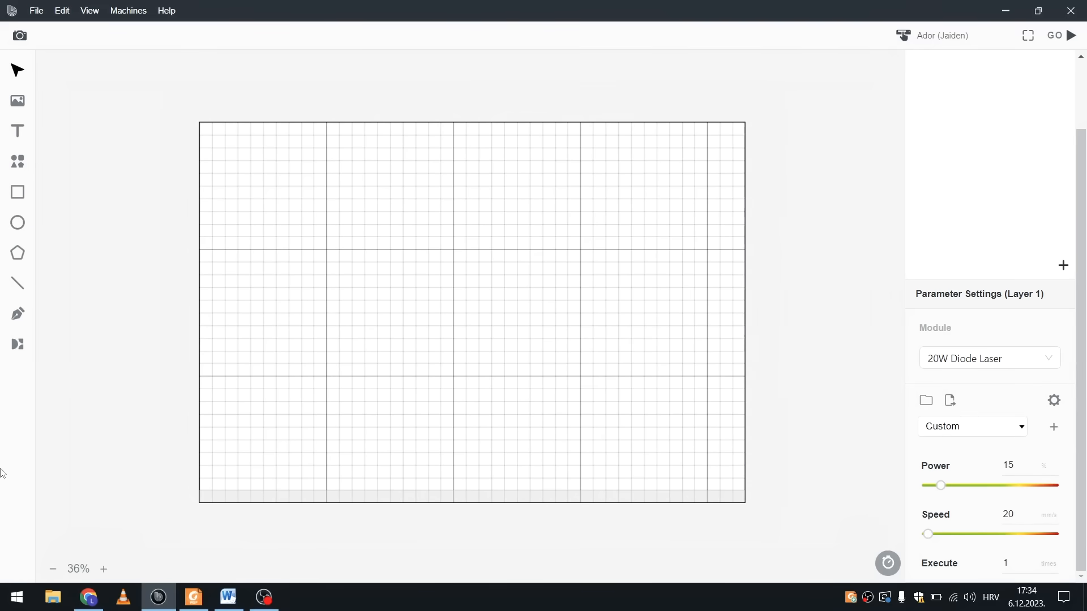
mouse_move(20, 130)
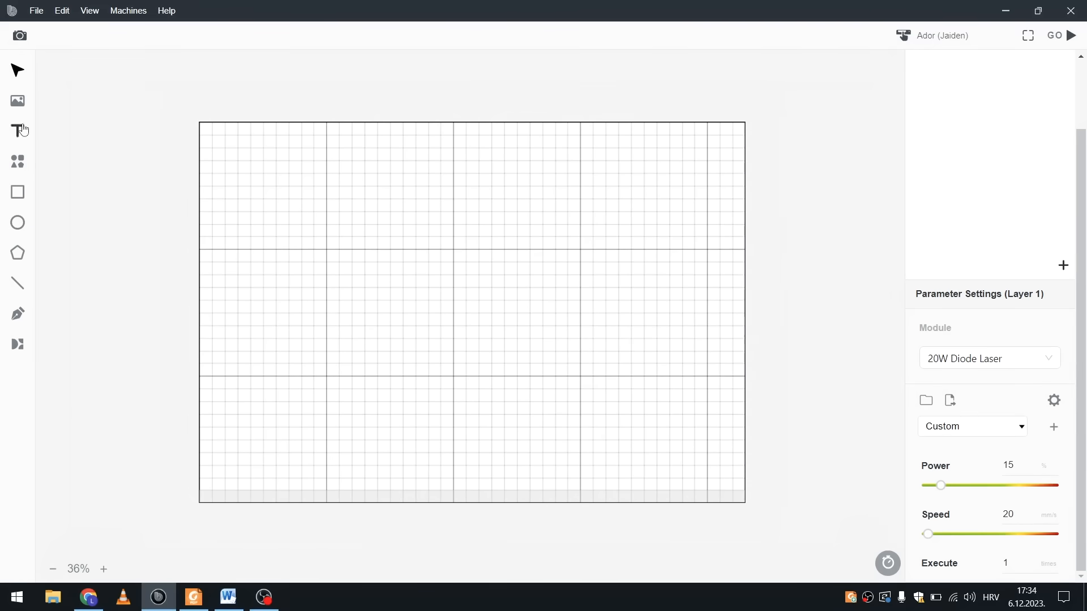
Step: Load the slice logo SVG via File > Open and resize it to 96.41 mm square near the top-left
left_click(353, 238)
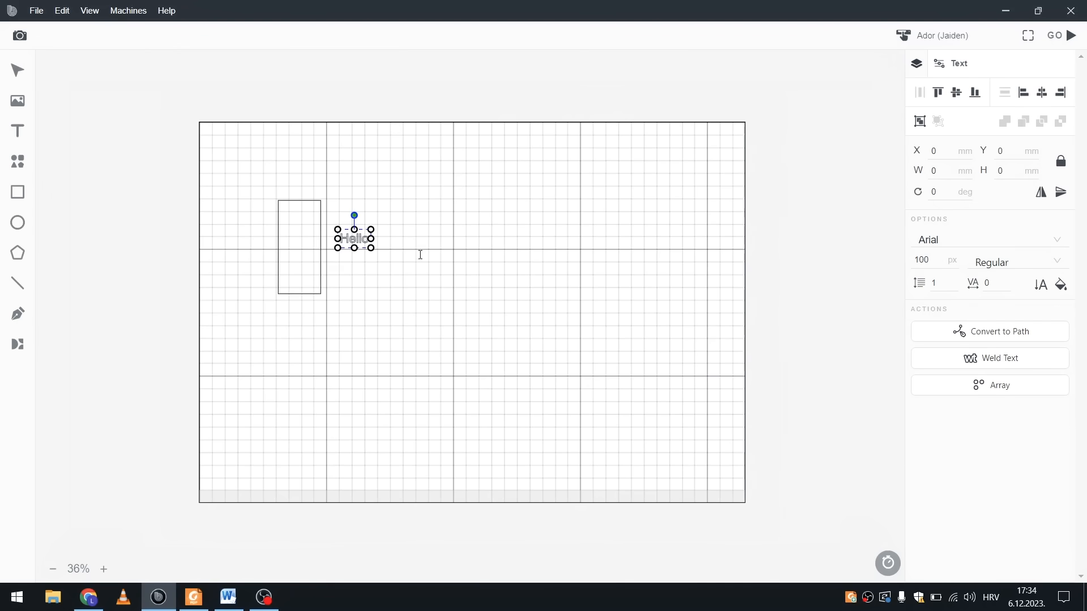
left_click(35, 10)
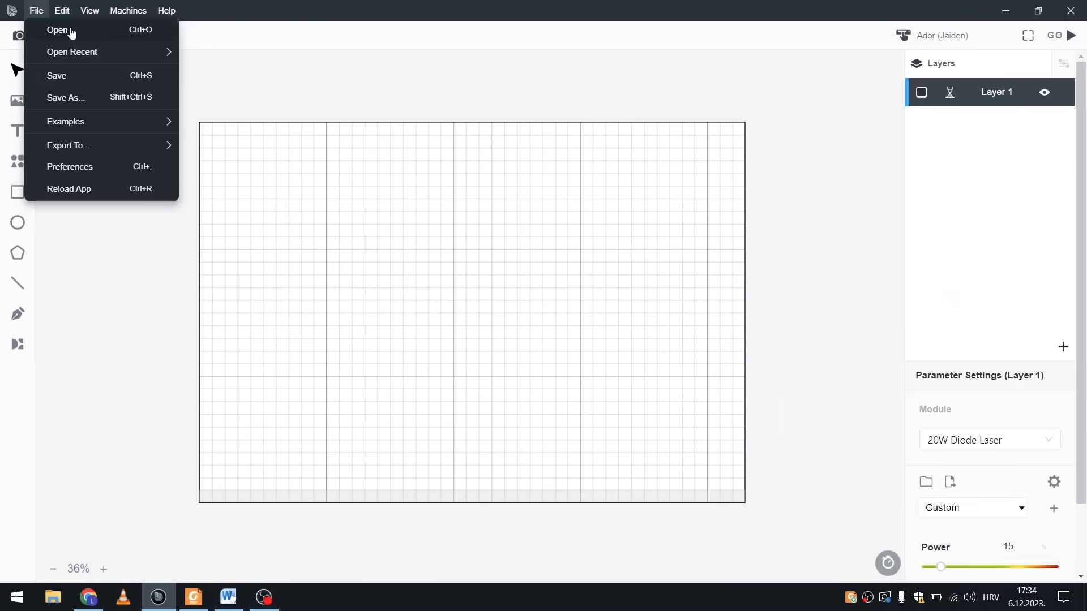
left_click(58, 30)
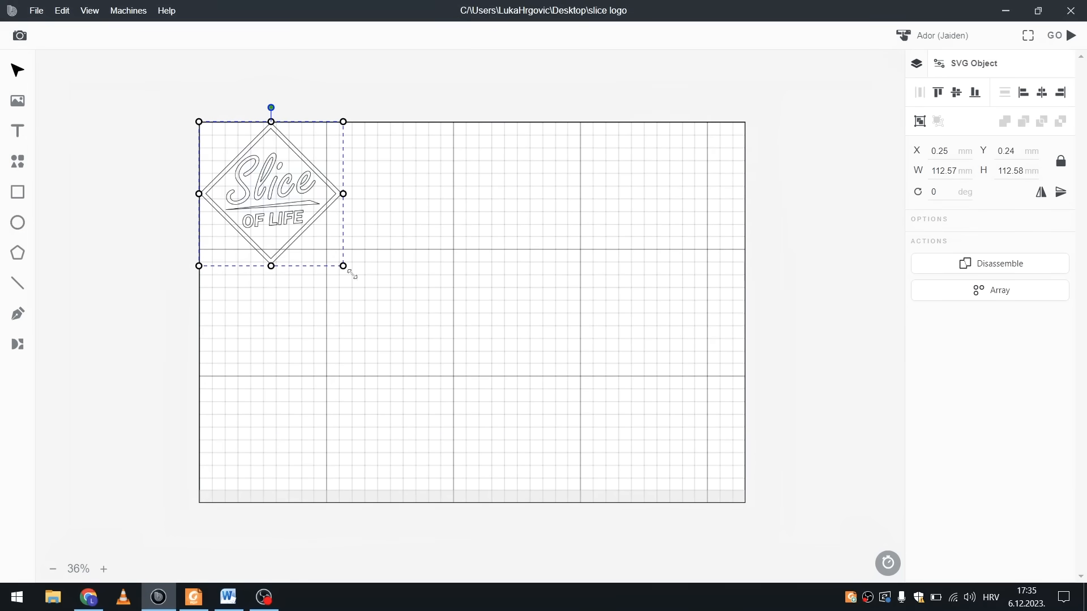
left_click_drag(342, 264, 545, 454)
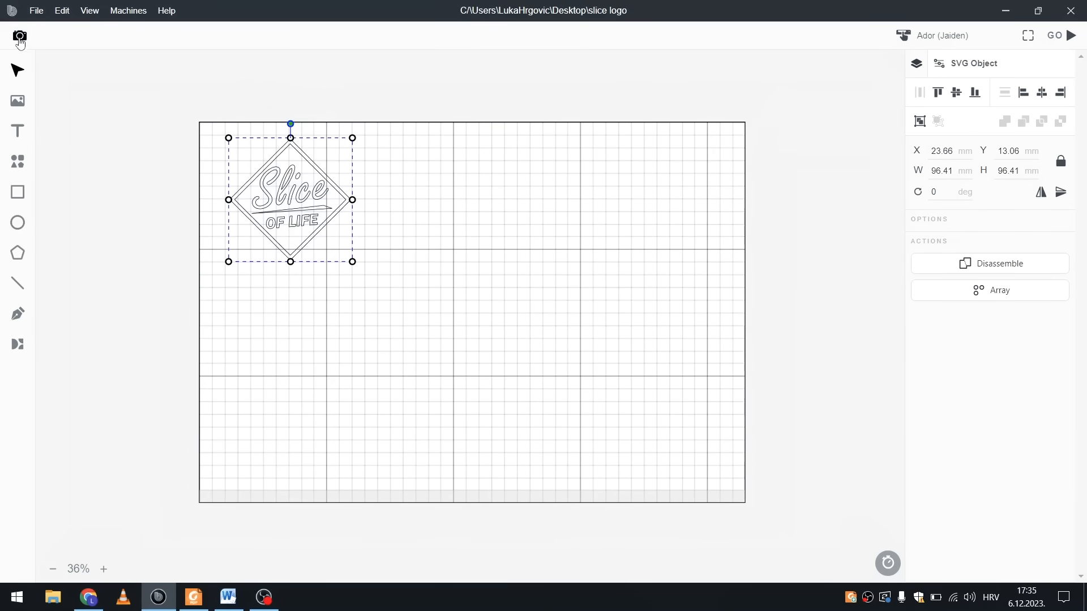
Step: Capture a camera preview of the wooden board and keep Layer 1 on the 20W Diode Laser module
left_click(19, 35)
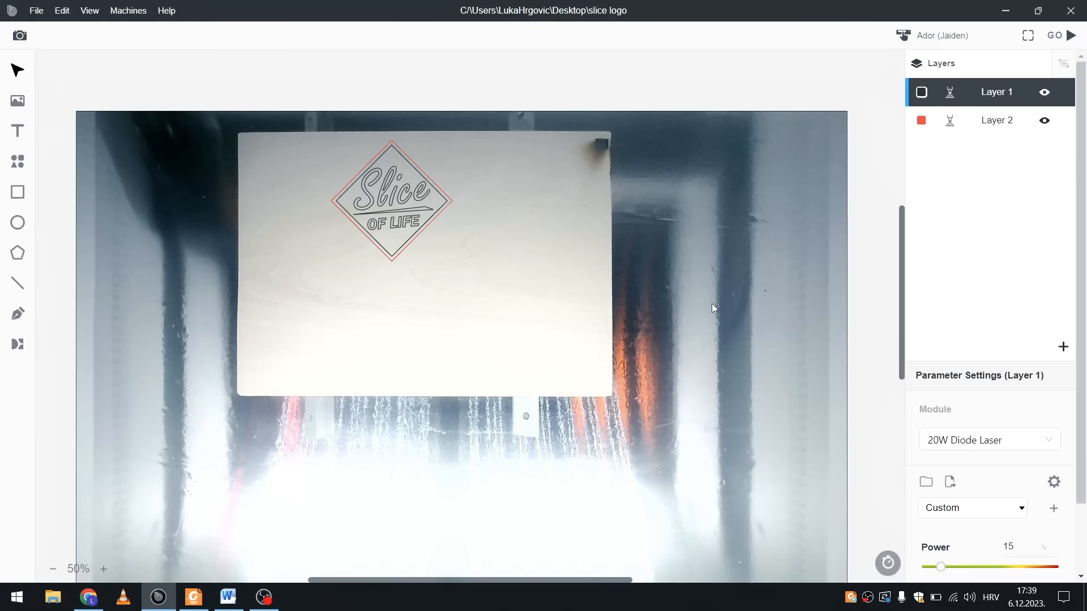
left_click(990, 440)
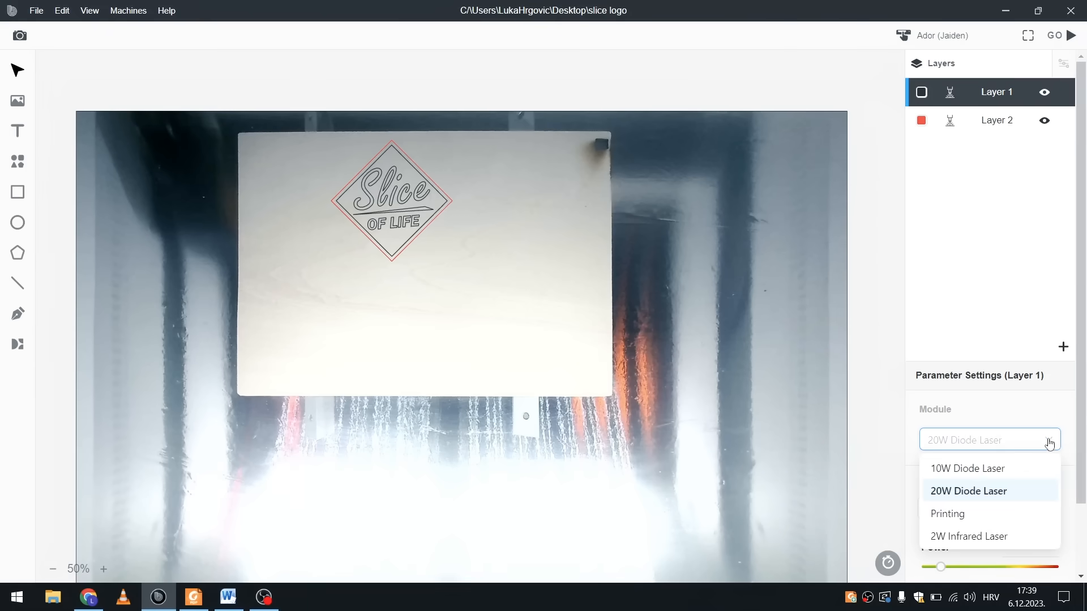
mouse_move(969, 496)
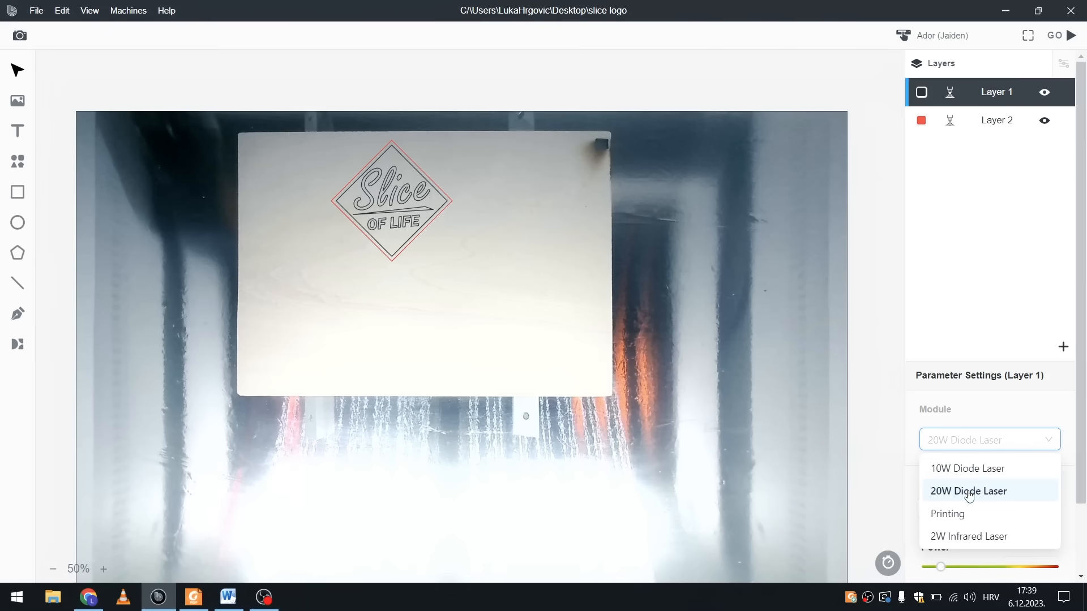
left_click(967, 490)
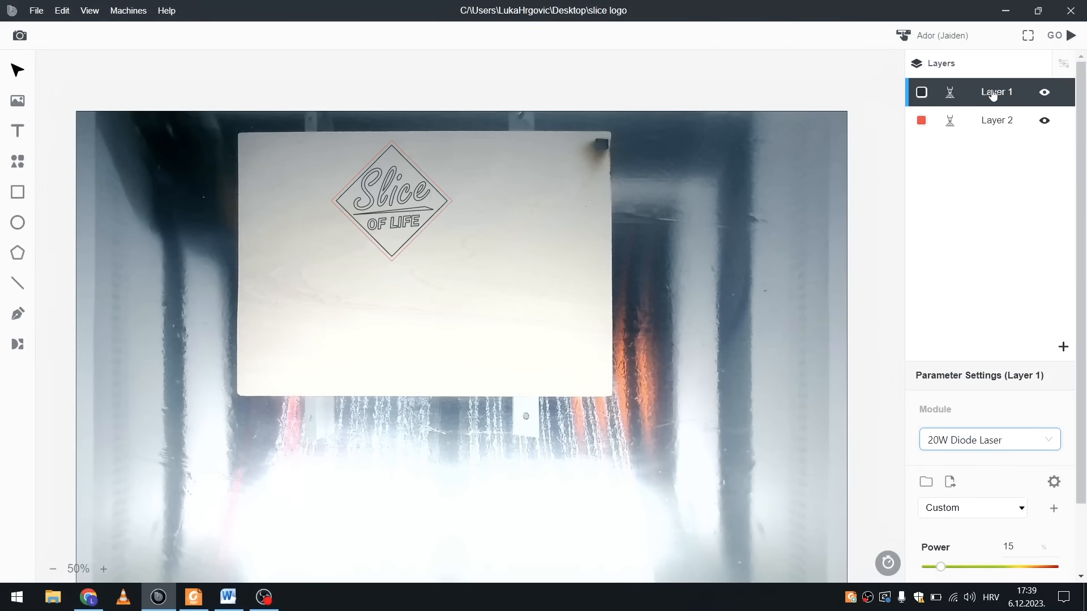
left_click(970, 507)
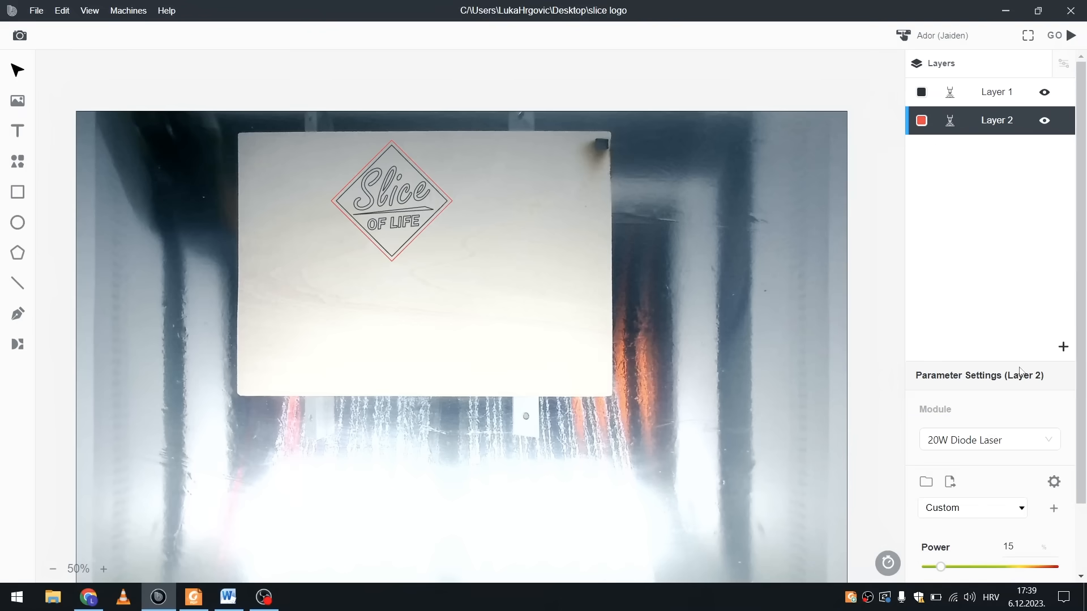
Step: Apply the Wood - 3mm Cutting preset to Layer 2
left_click(971, 507)
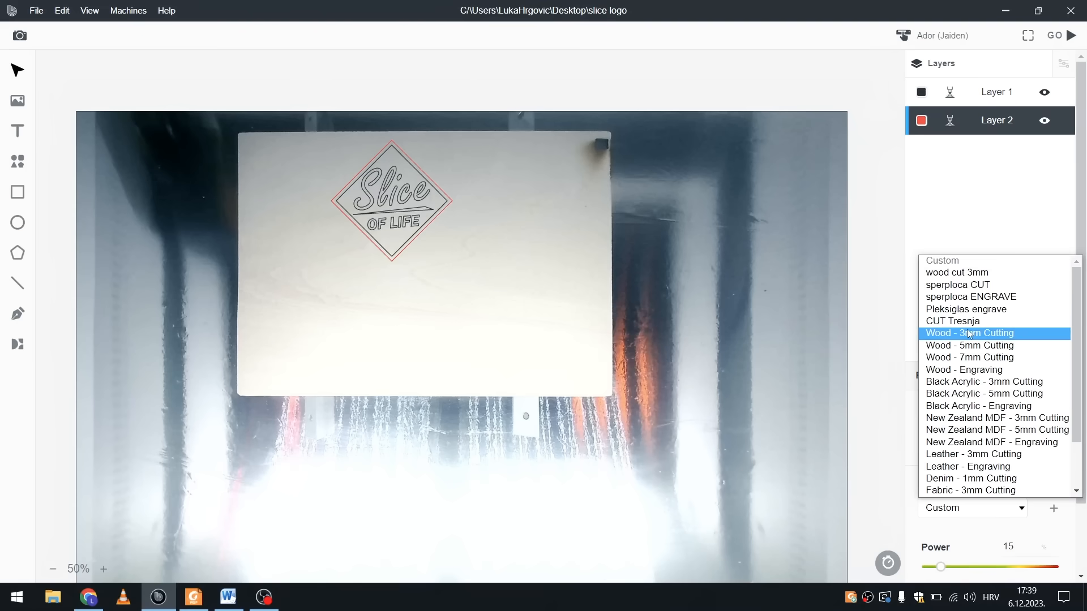
left_click(969, 333)
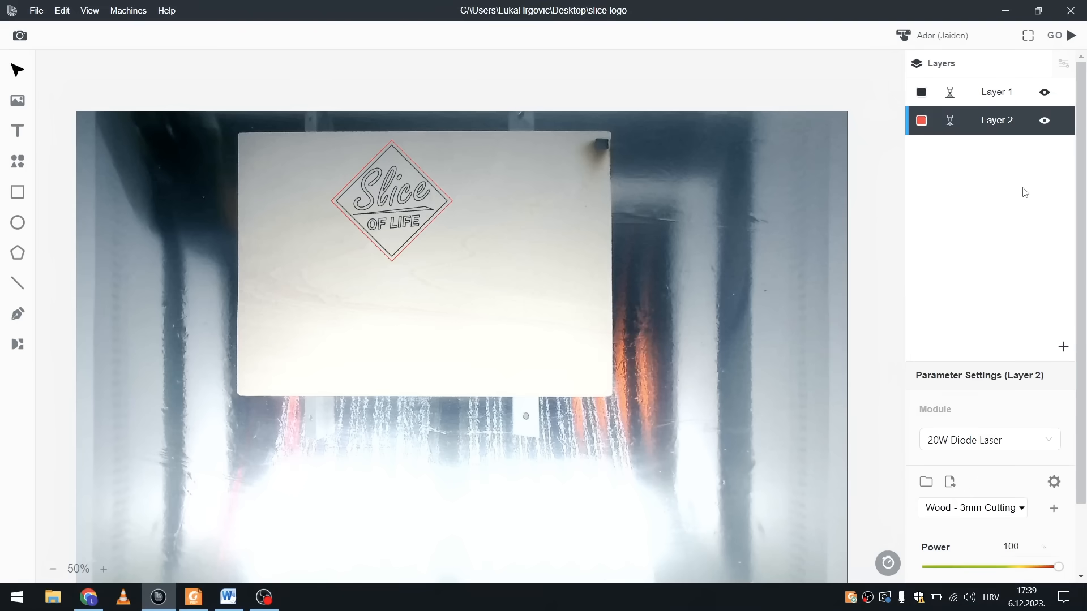
left_click(35, 10)
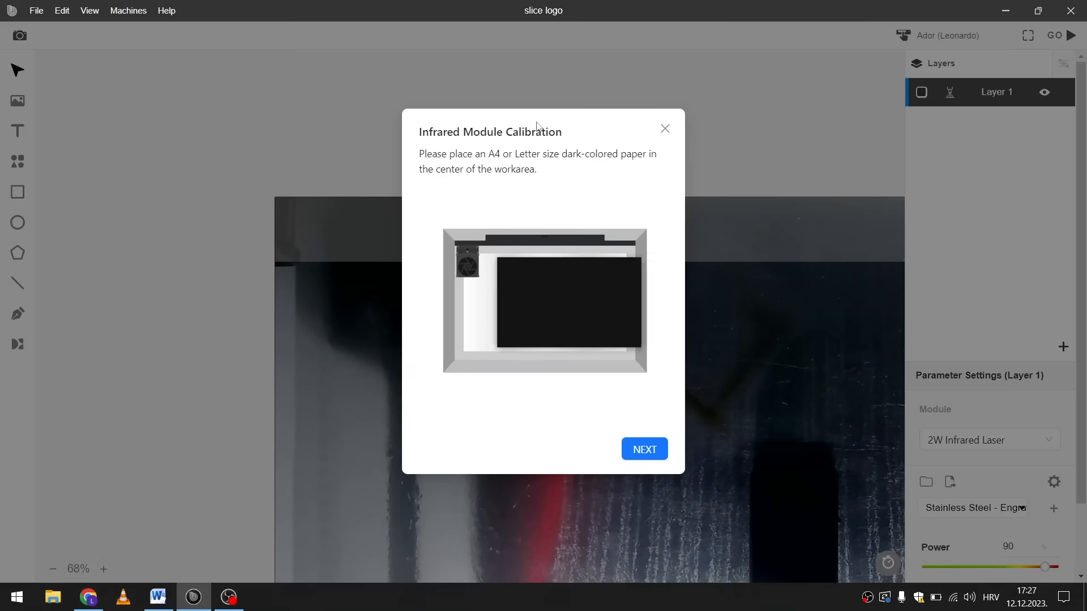
Step: Advance the infrared calibration, start the calibration engraving and finish the camera calibration
left_click(643, 449)
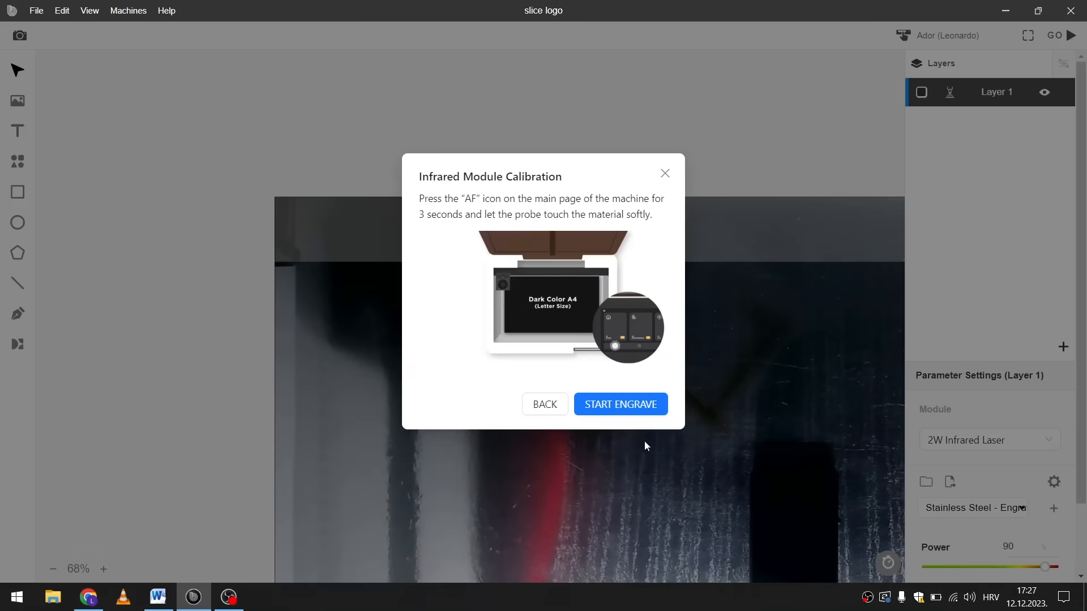
left_click(619, 404)
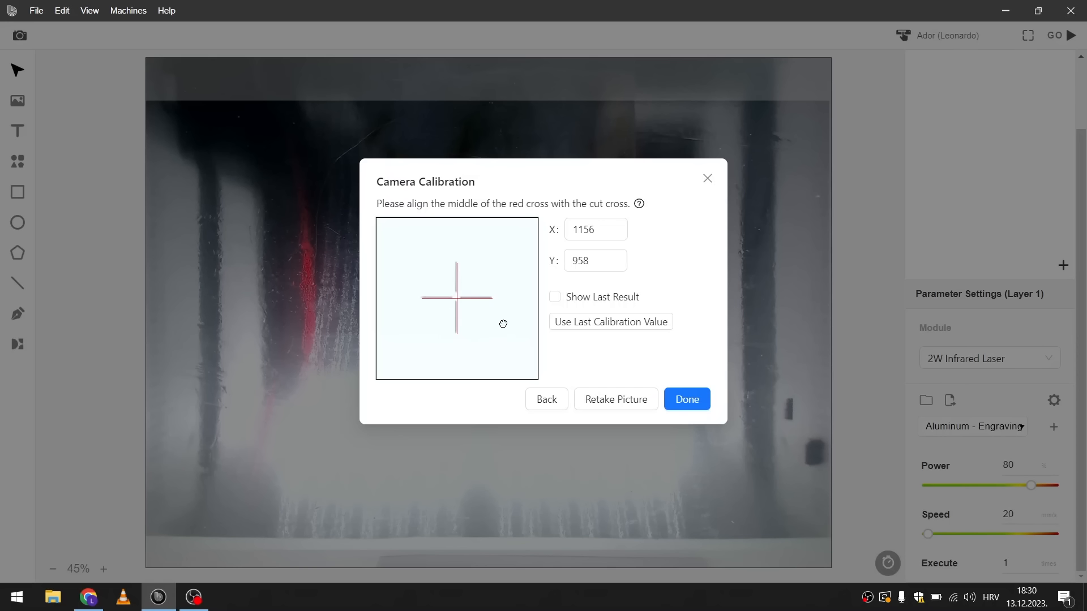
left_click(686, 400)
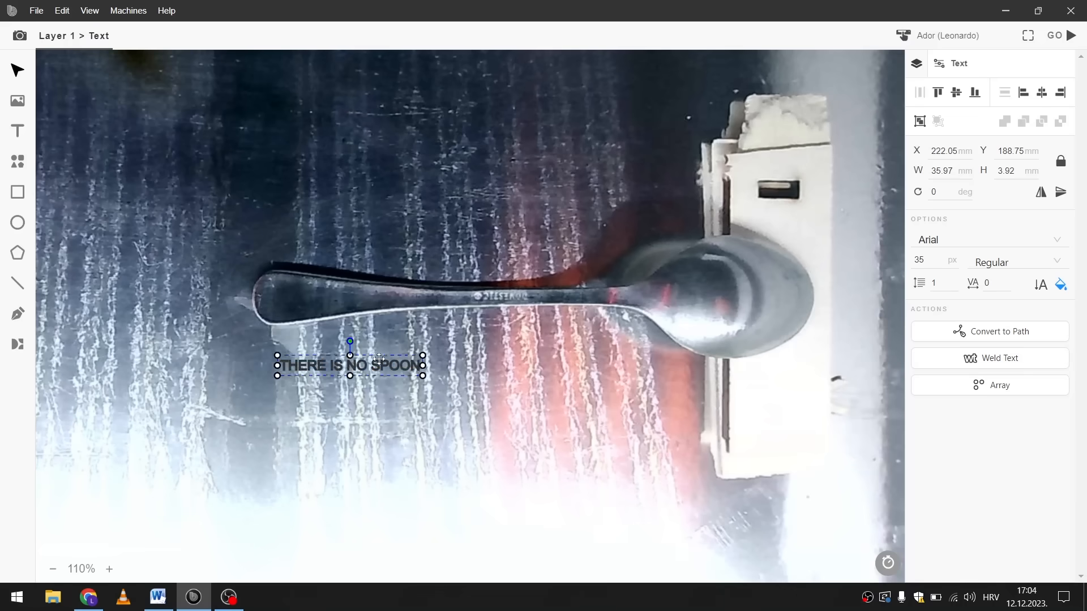
Step: Place the grayscale Hello Kitty clipart on the canvas, about 56 by 66 mm
left_click_drag(350, 366, 349, 299)
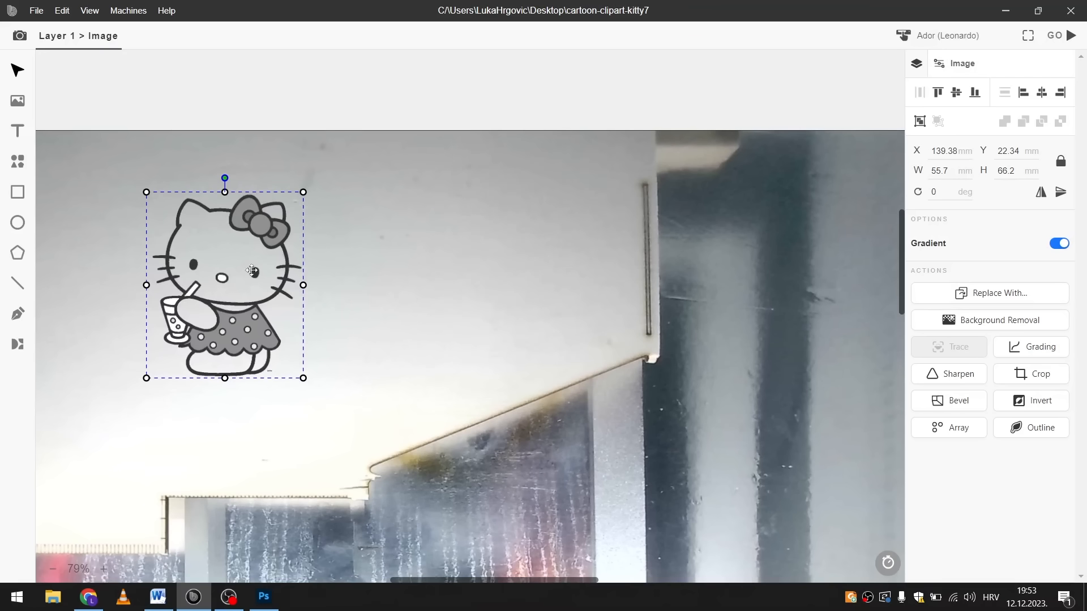
Step: Move Hello Kitty to the top centre, set its layer to the Printing module and request Expand Layer
left_click_drag(224, 284, 513, 245)
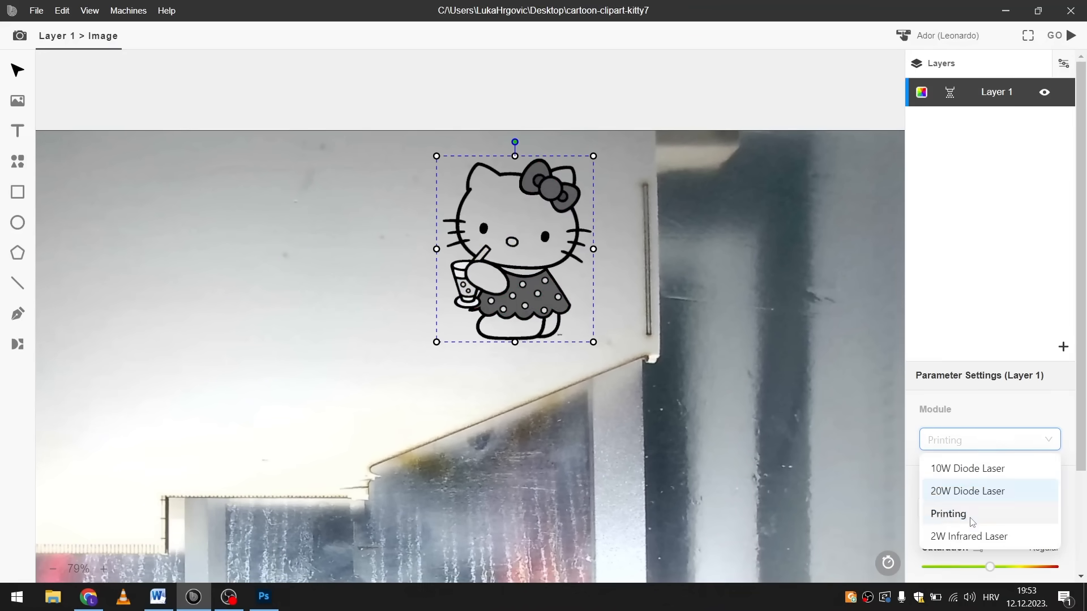
left_click(948, 513)
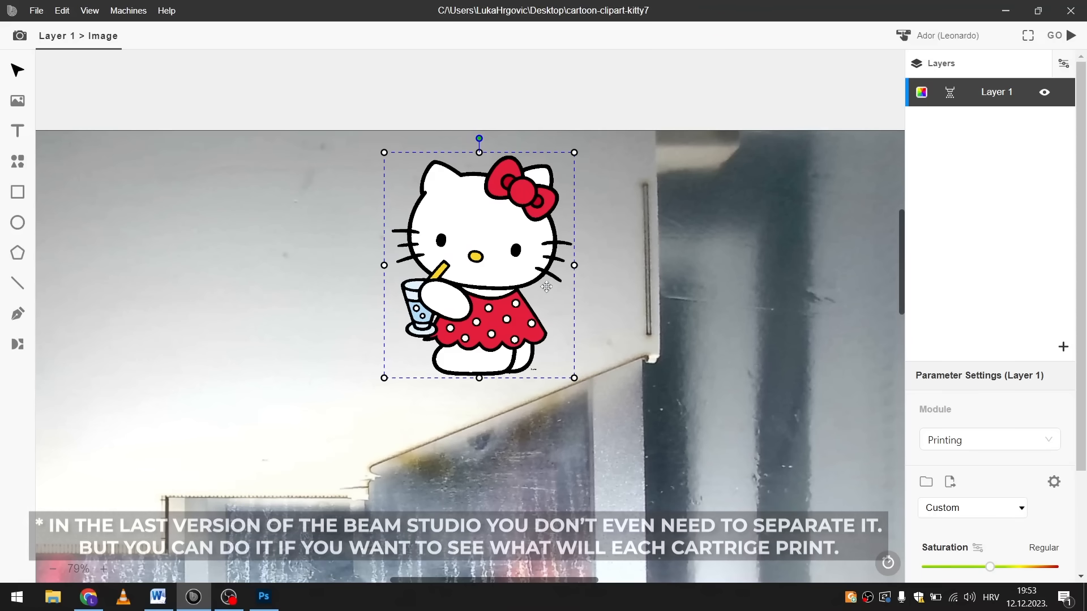
right_click(996, 91)
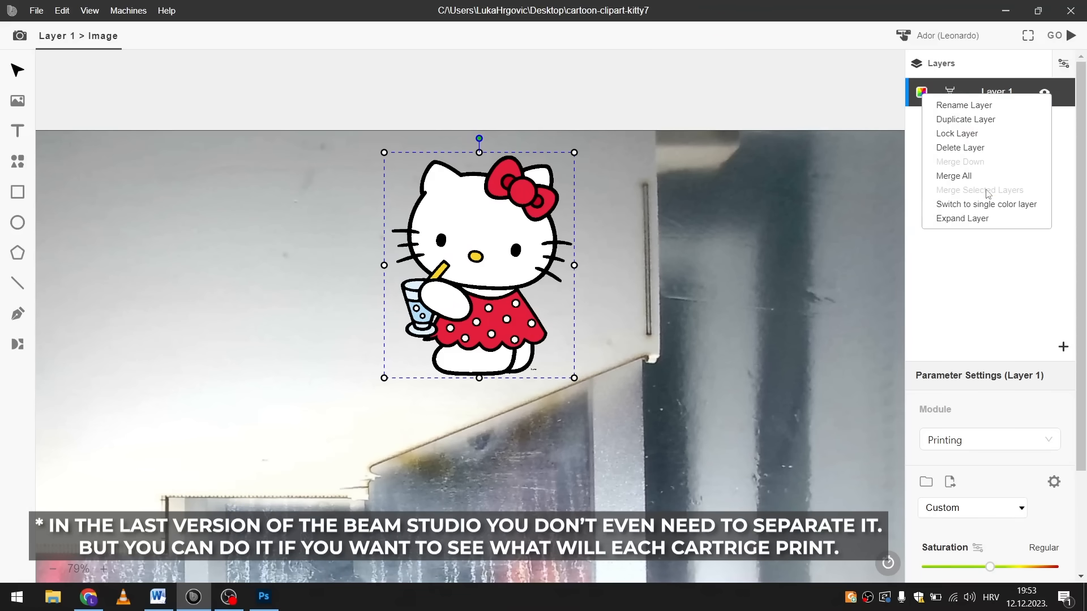
left_click(962, 218)
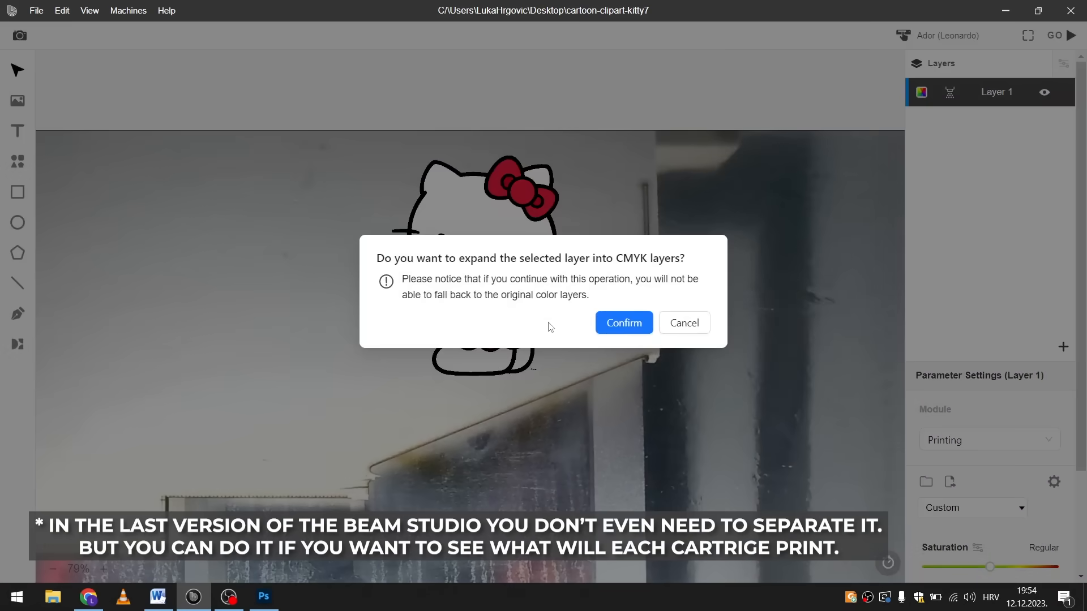
Step: Confirm expanding the Hello Kitty layer into separate CMYK layers
left_click(621, 322)
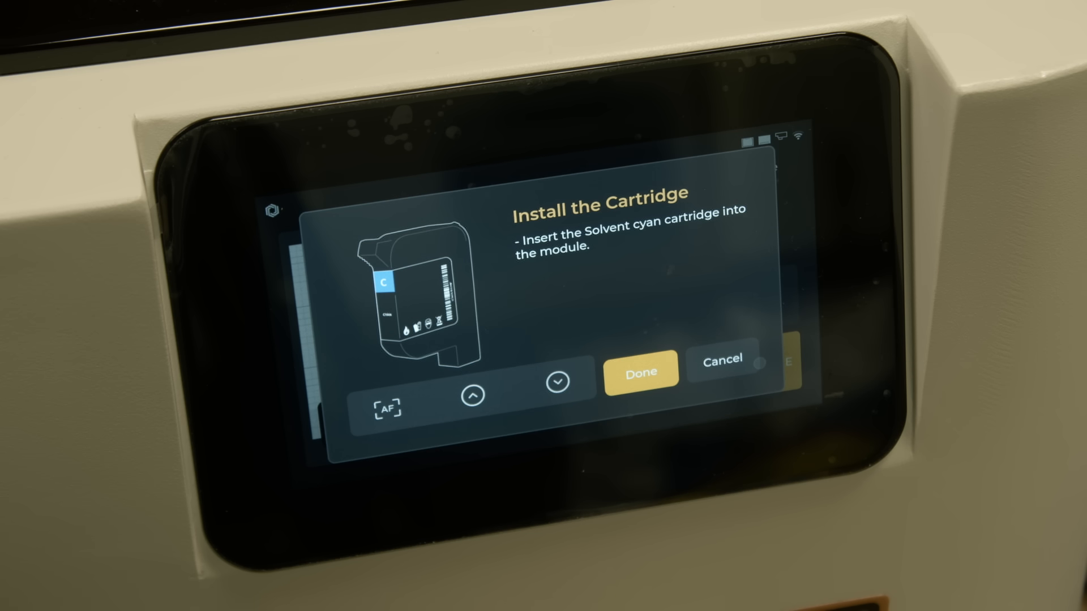
Step: Put Hello Kitty's cut outline on a 20W Diode Laser layer and bring up its preset list
left_click(640, 371)
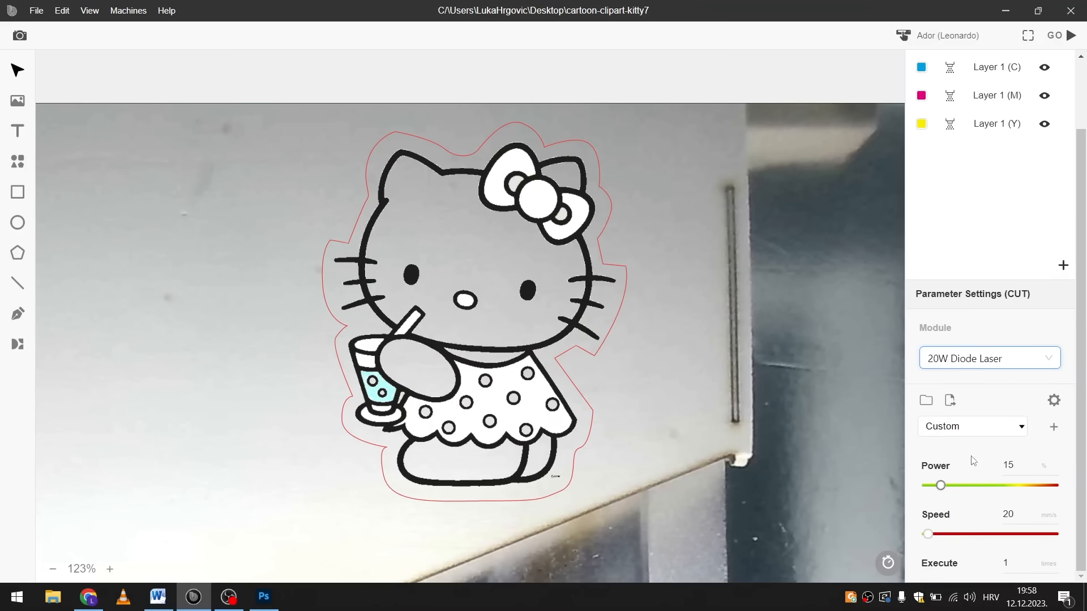
left_click(970, 427)
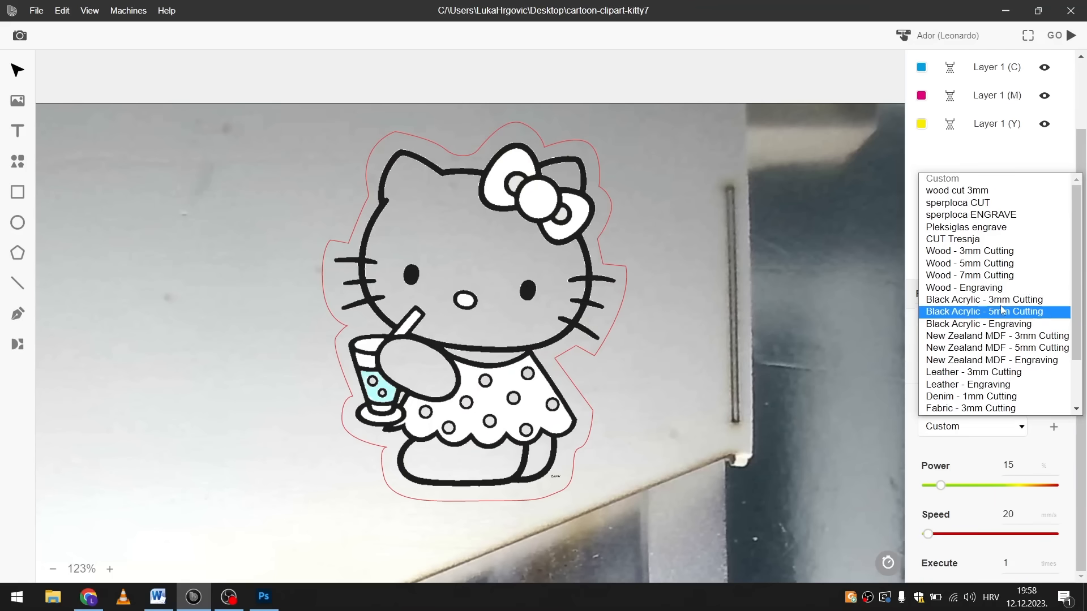